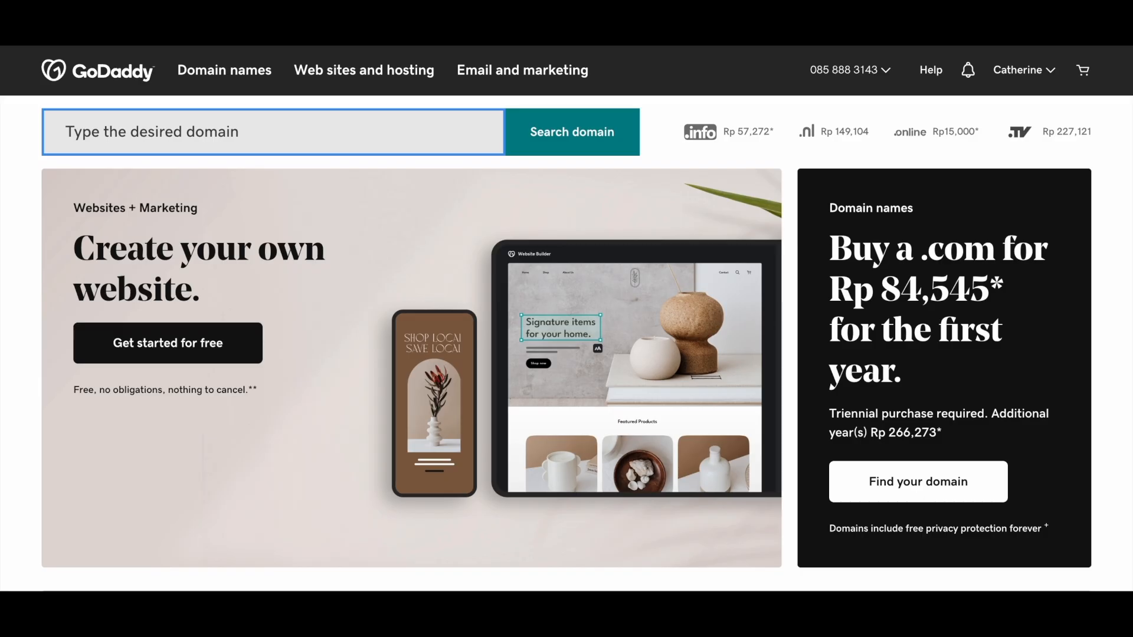
{"action": "type", "text": "www."}
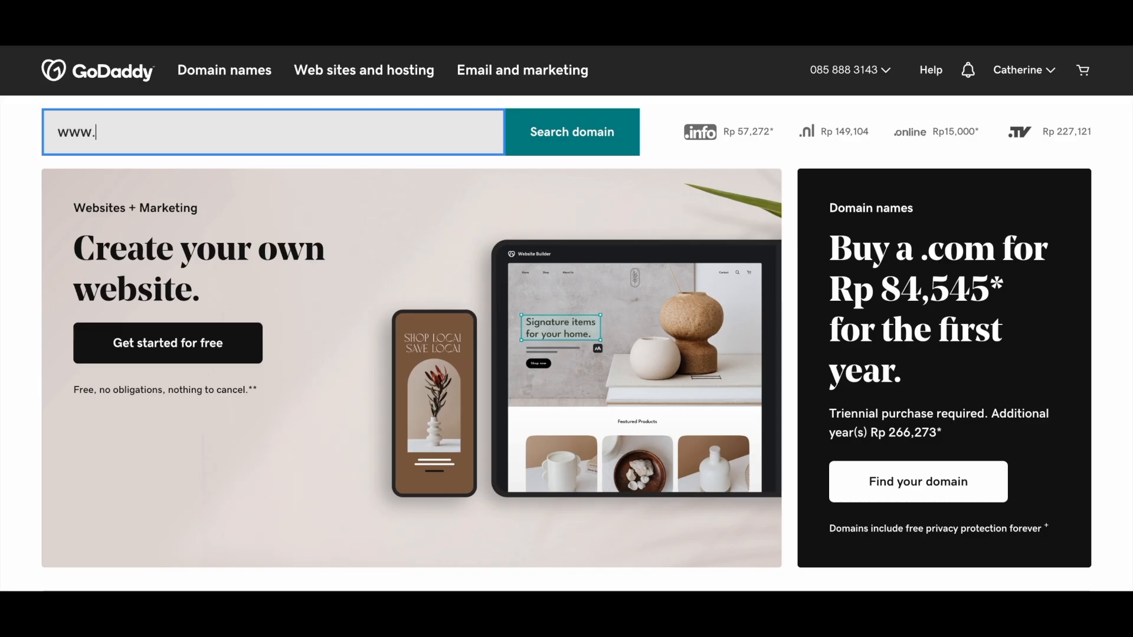
{"action": "type", "text": "examplew"}
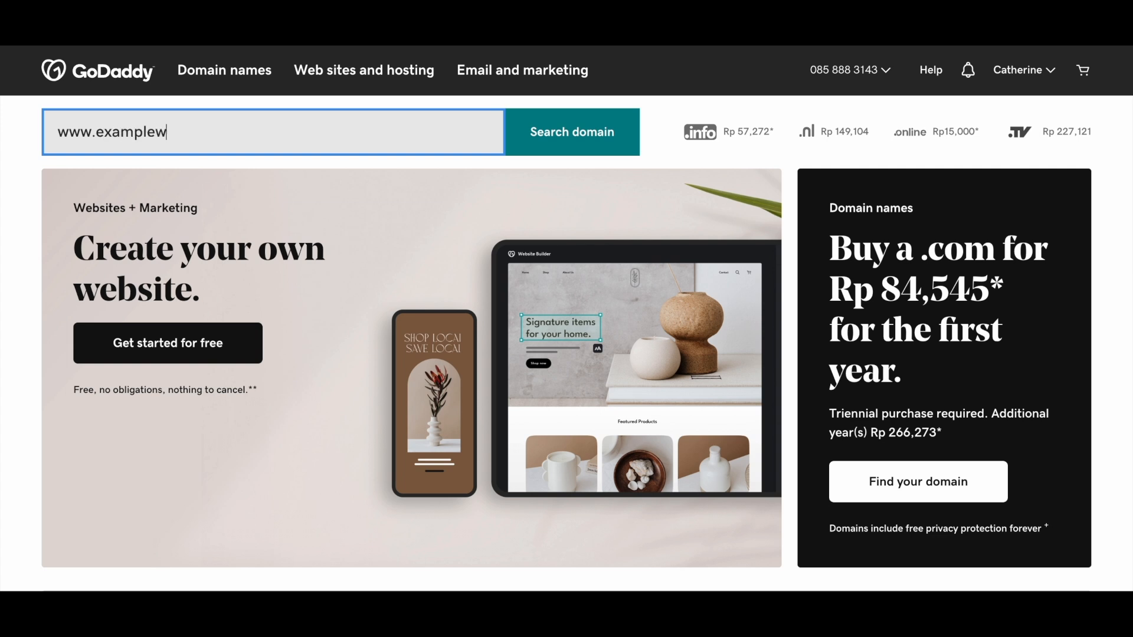
{"action": "type", "text": "ebsite.com"}
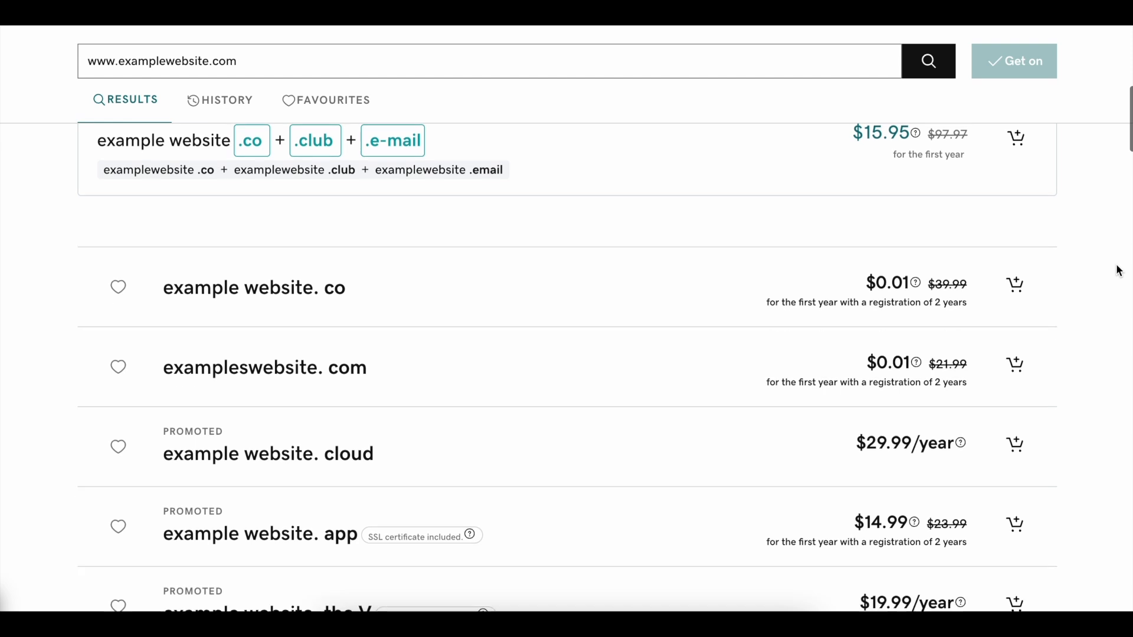
{"action": "scroll", "scroll_direction": "down", "scroll_amount": 3}
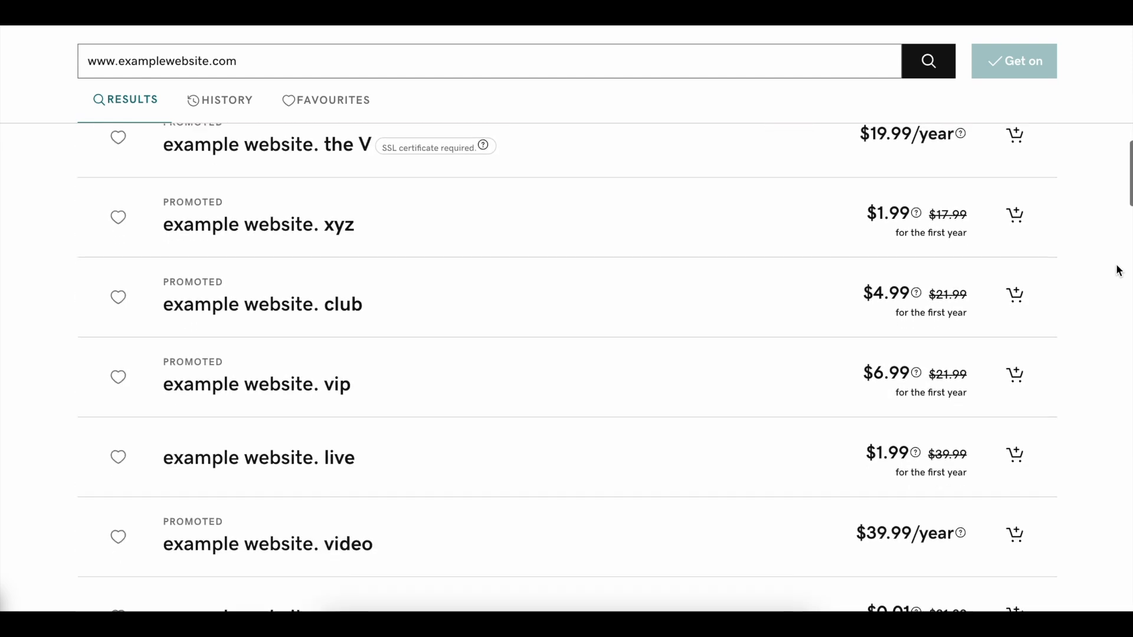
{"action": "scroll", "scroll_direction": "down", "scroll_amount": 3}
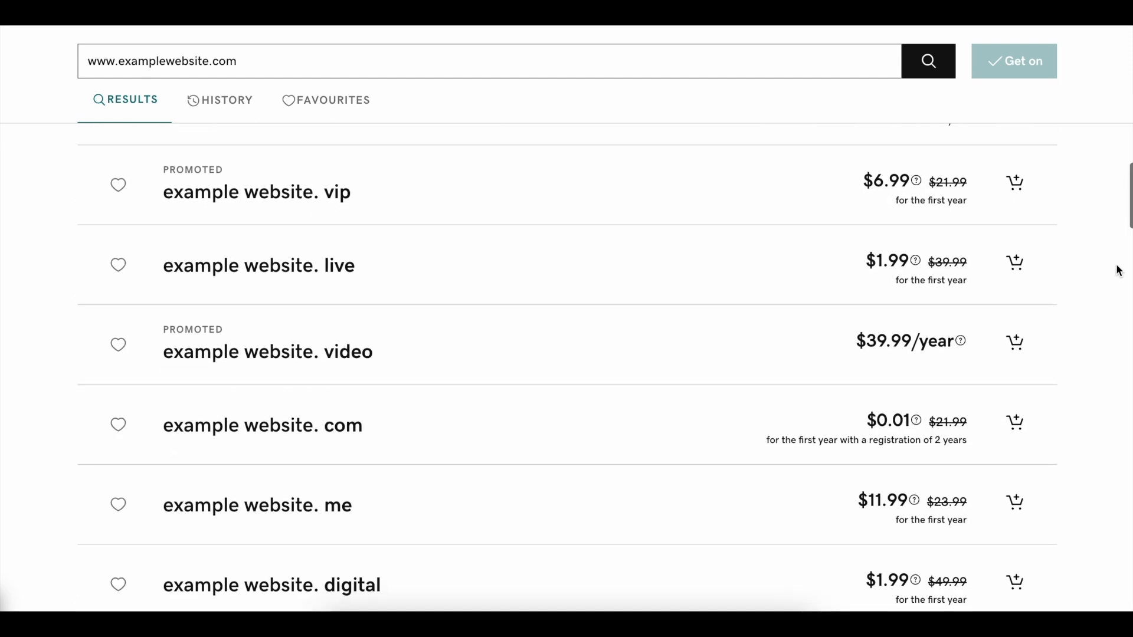
{"action": "mouse_move", "coordinate": [932, 426]}
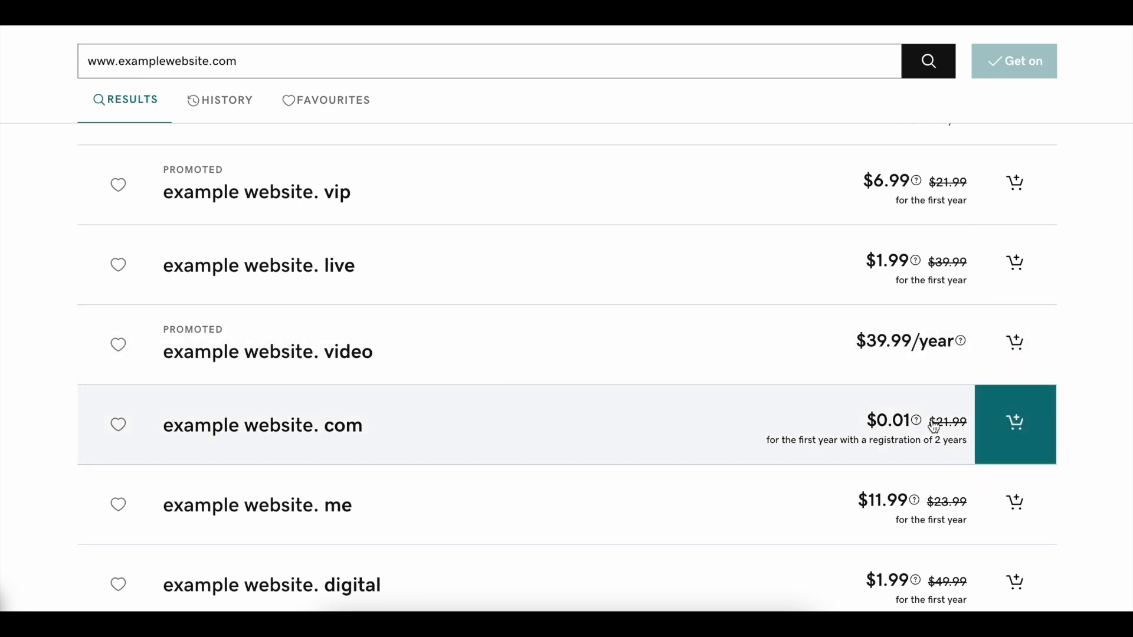
{"action": "left_click", "coordinate": [1014, 422]}
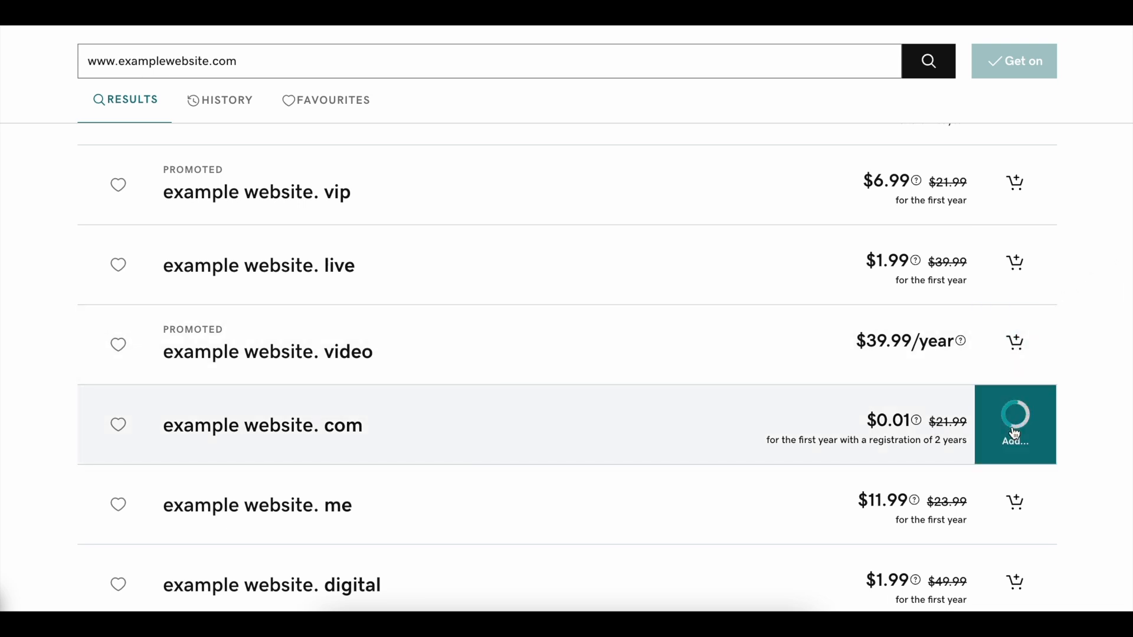
{"action": "left_click", "coordinate": [1014, 424]}
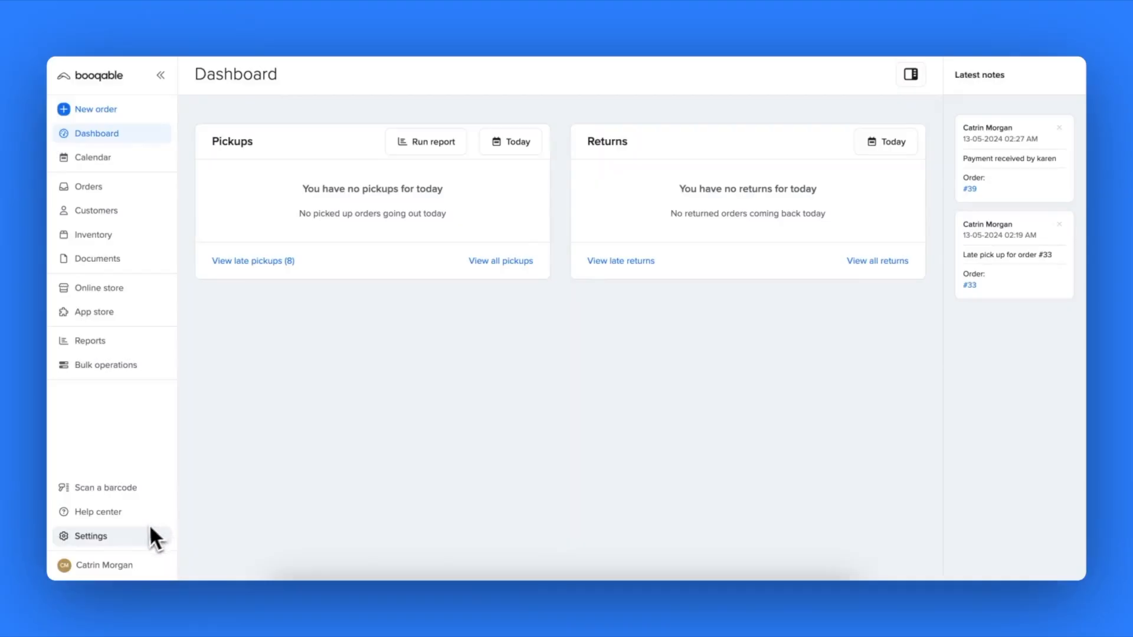
Go to Settings, then Custom domain, and begin connecting your own domain
{"action": "left_click", "coordinate": [90, 536]}
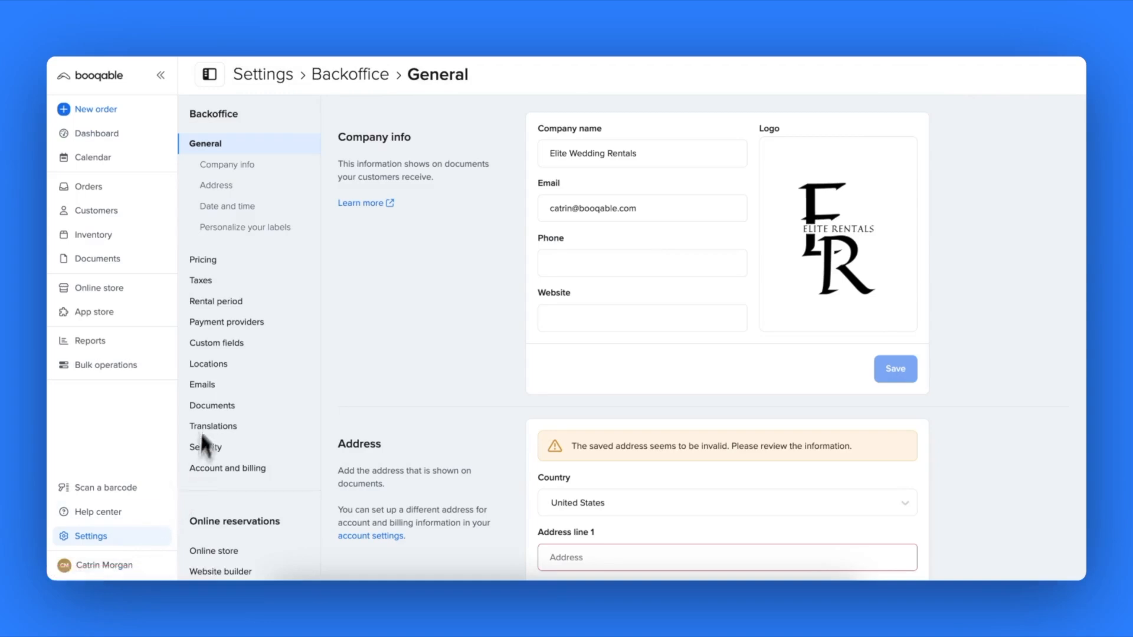
{"action": "scroll", "scroll_direction": "down", "scroll_amount": 3}
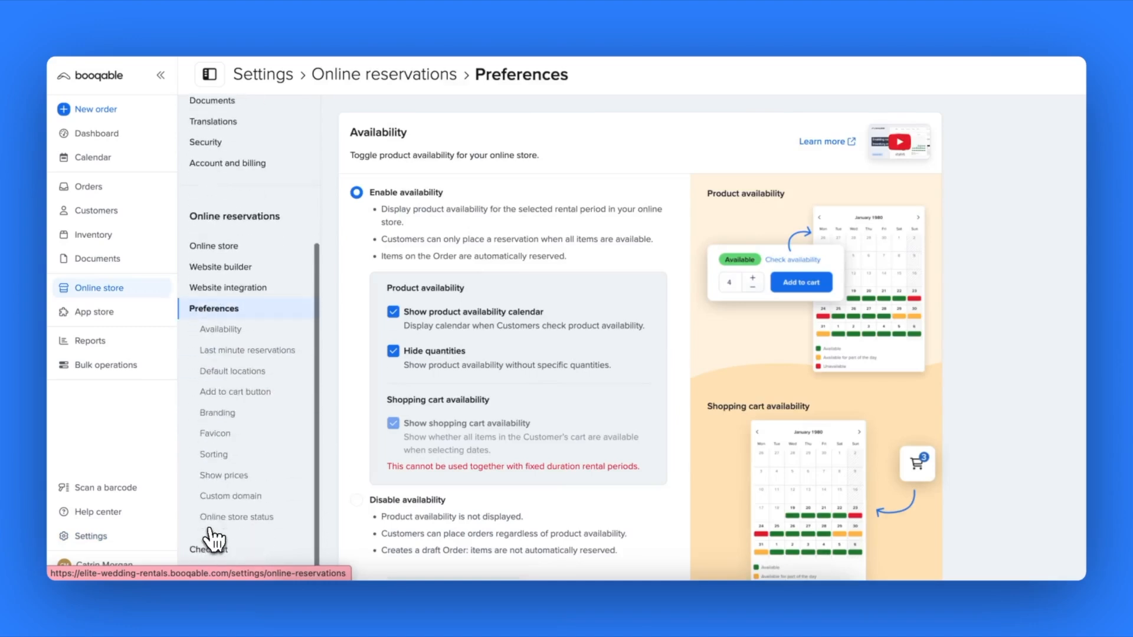
{"action": "left_click", "coordinate": [231, 496]}
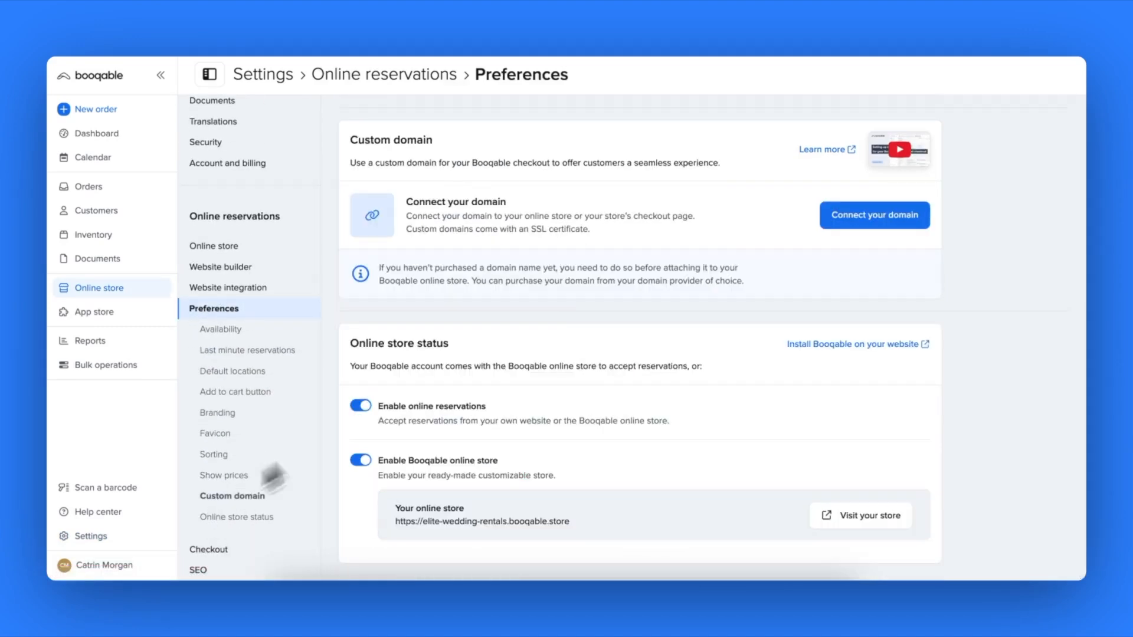
{"action": "left_click", "coordinate": [873, 215]}
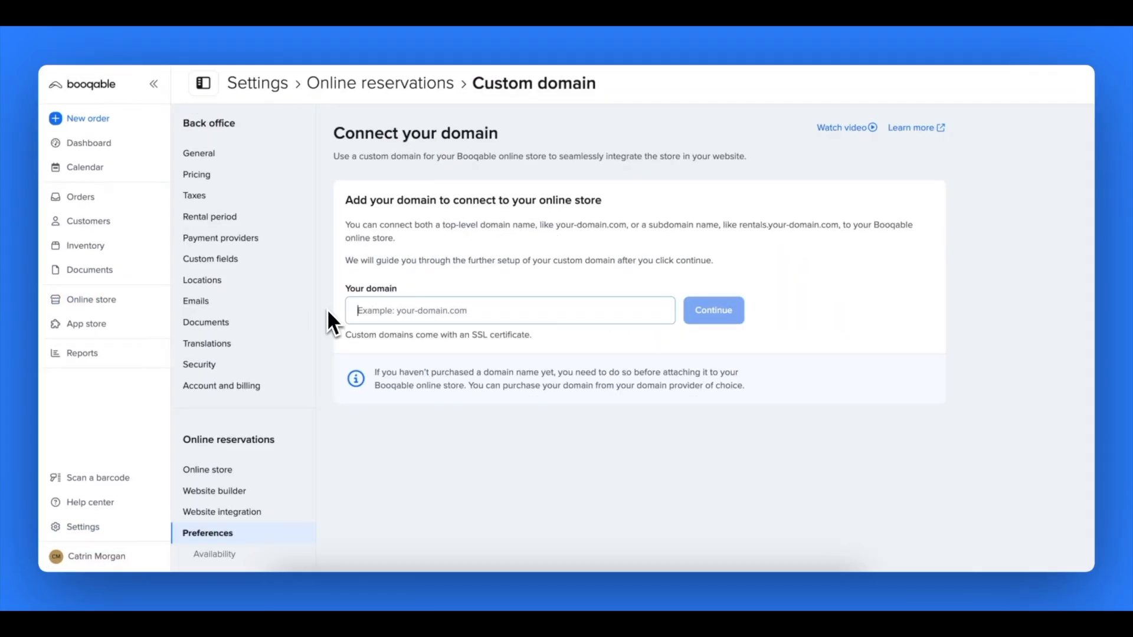
Submit examplewebsite.com as Your domain and copy the A-record IP 54.160.66.7
{"action": "type", "text": "examplewebsite.com"}
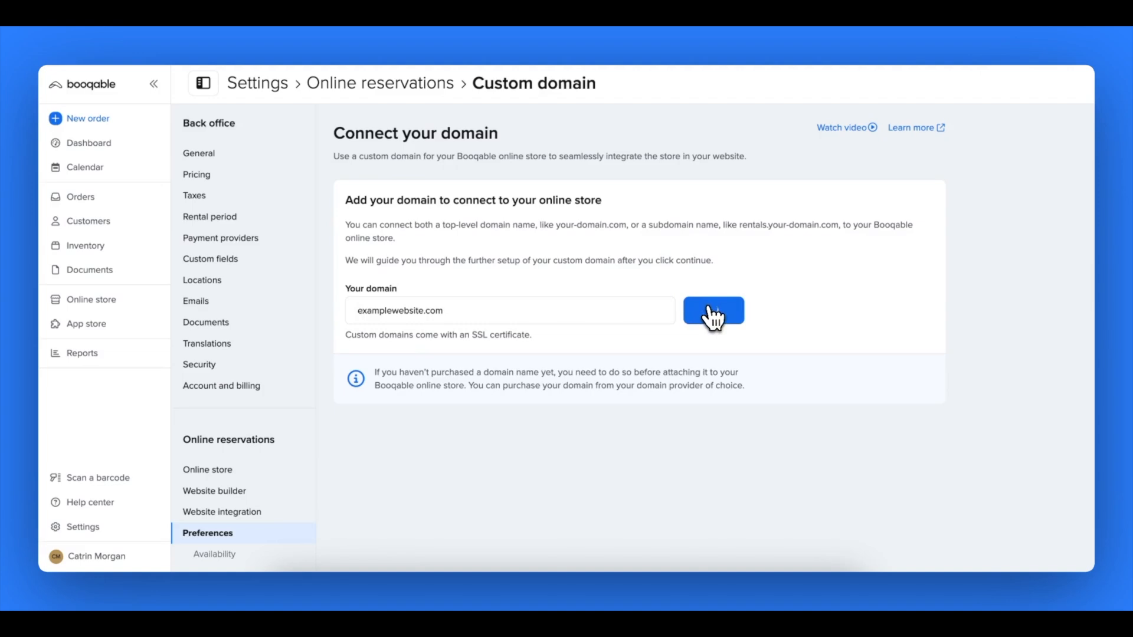
{"action": "left_click", "coordinate": [712, 311]}
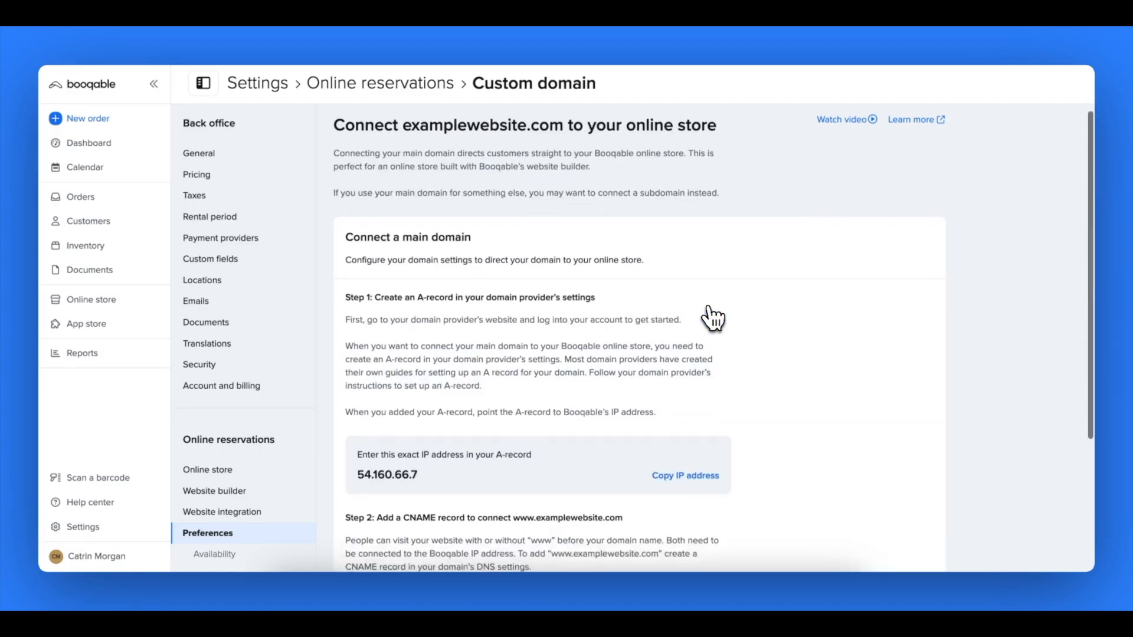
{"action": "scroll", "scroll_direction": "down", "scroll_amount": 3}
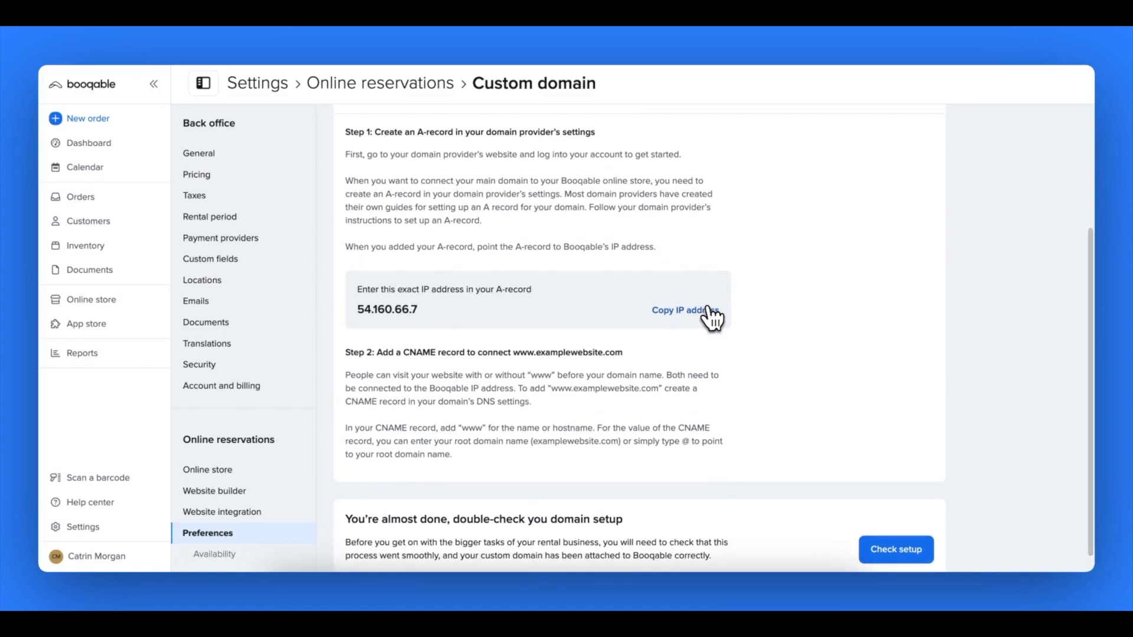
{"action": "left_click", "coordinate": [683, 310]}
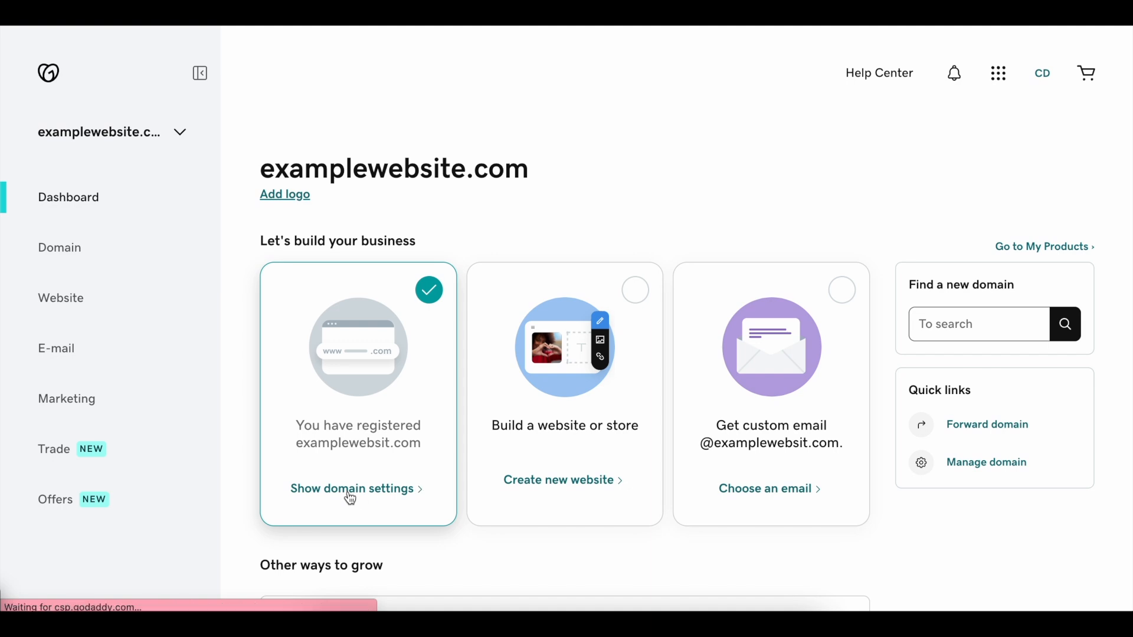
In examplewebsite.com's DNS records, save an A record www pointing to 54.160.66.7, TTL 600 seconds
{"action": "left_click", "coordinate": [353, 489]}
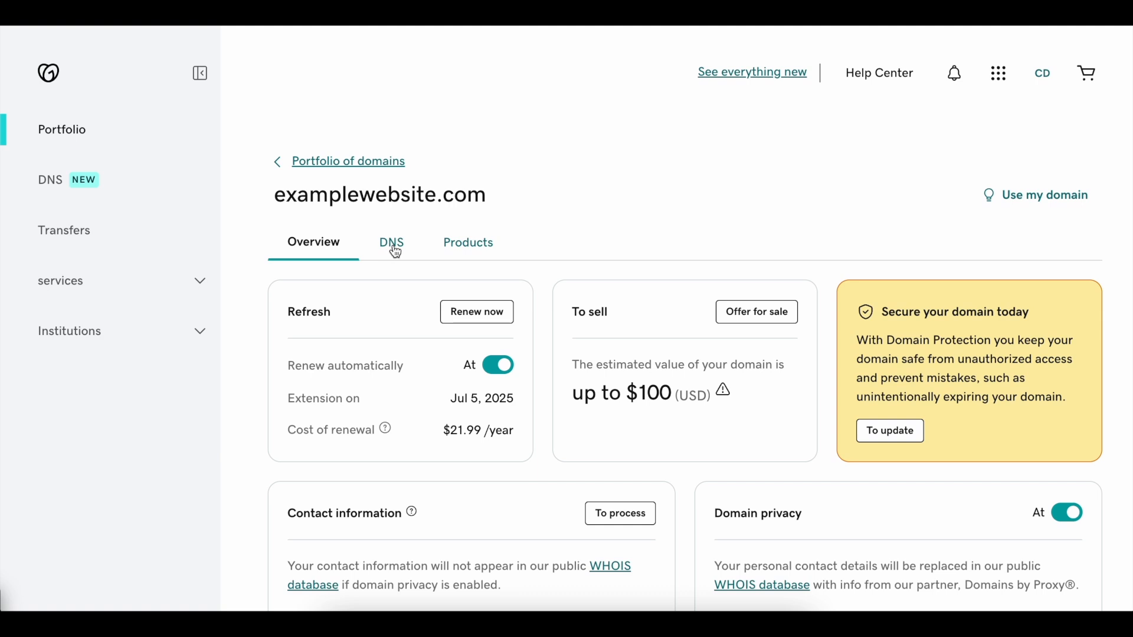
{"action": "left_click", "coordinate": [391, 242]}
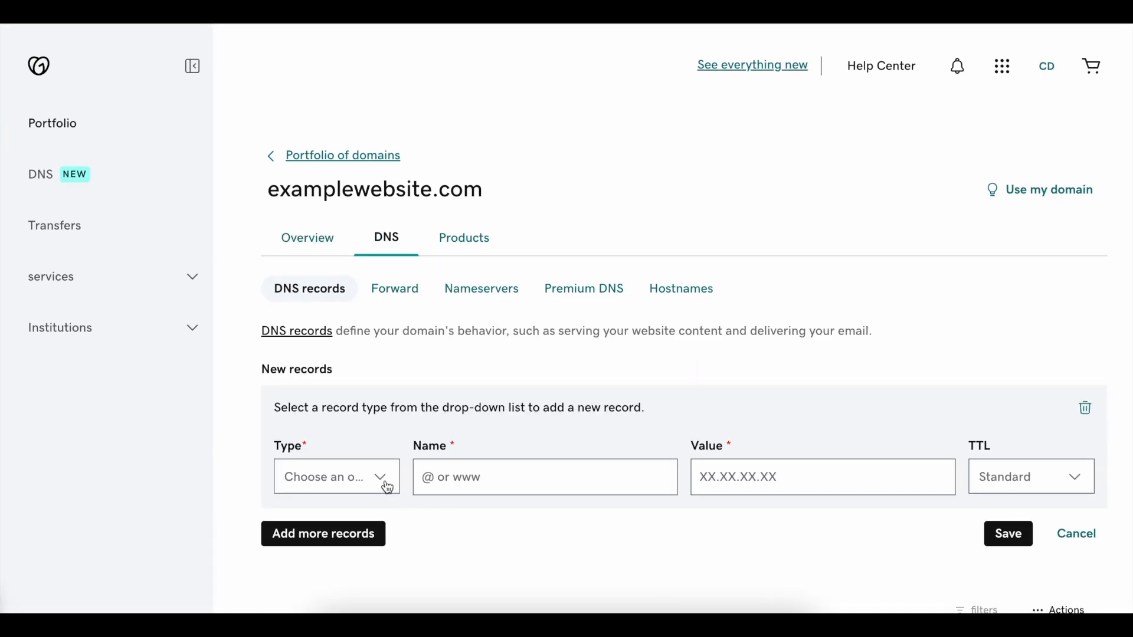
{"action": "left_click", "coordinate": [335, 476]}
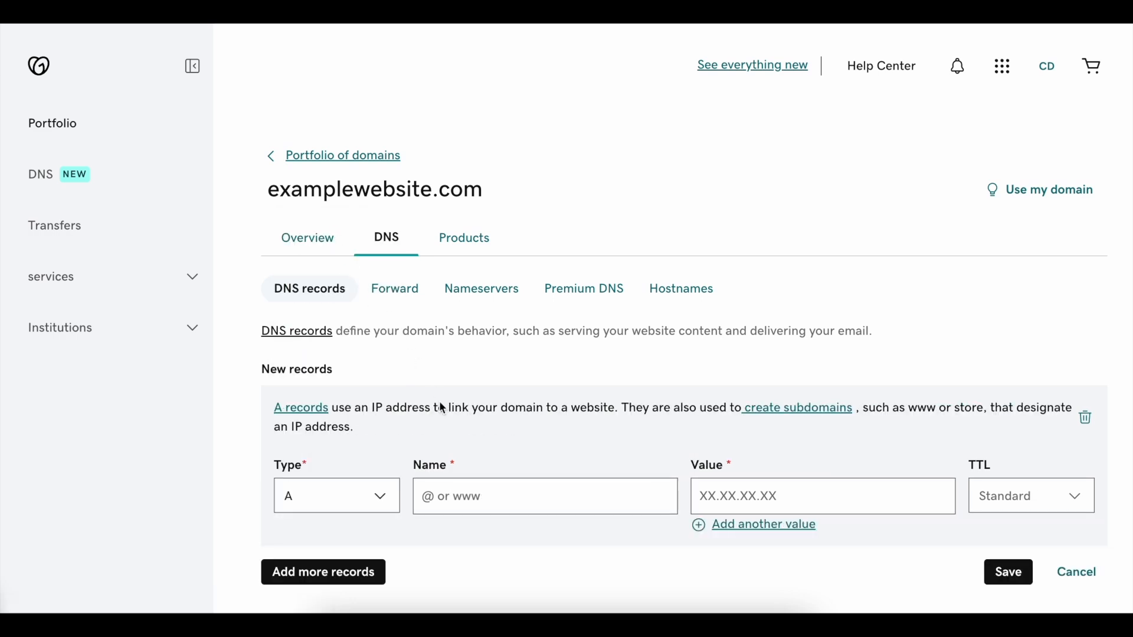
{"action": "left_click", "coordinate": [544, 496]}
{"action": "type", "text": "www.examplewebsite.com"}
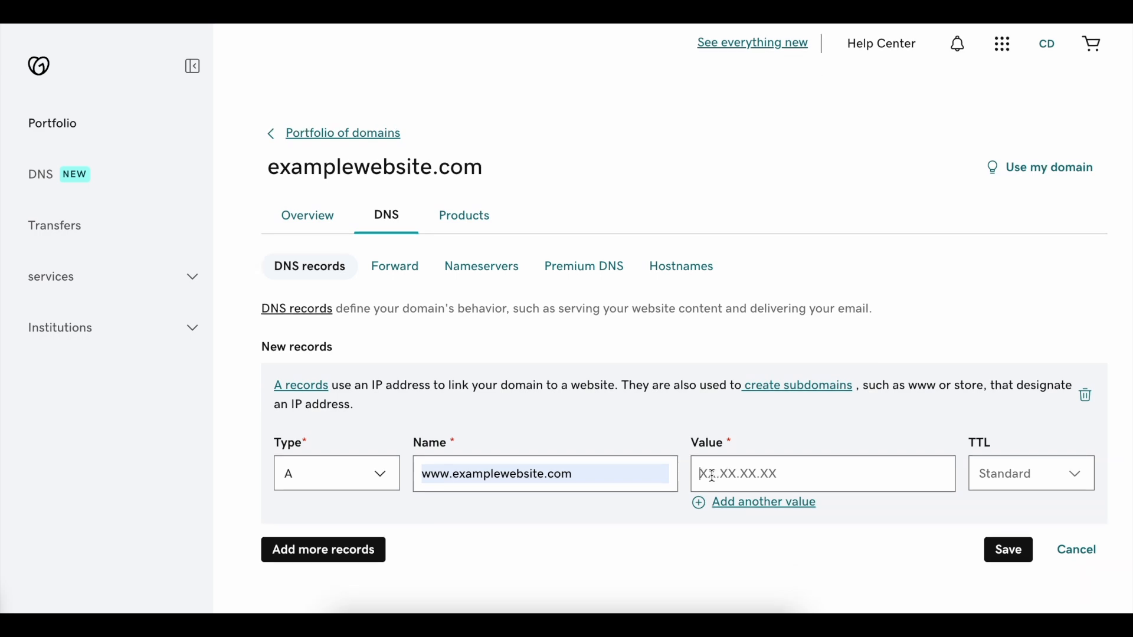
{"action": "type", "text": "54.160.66.7"}
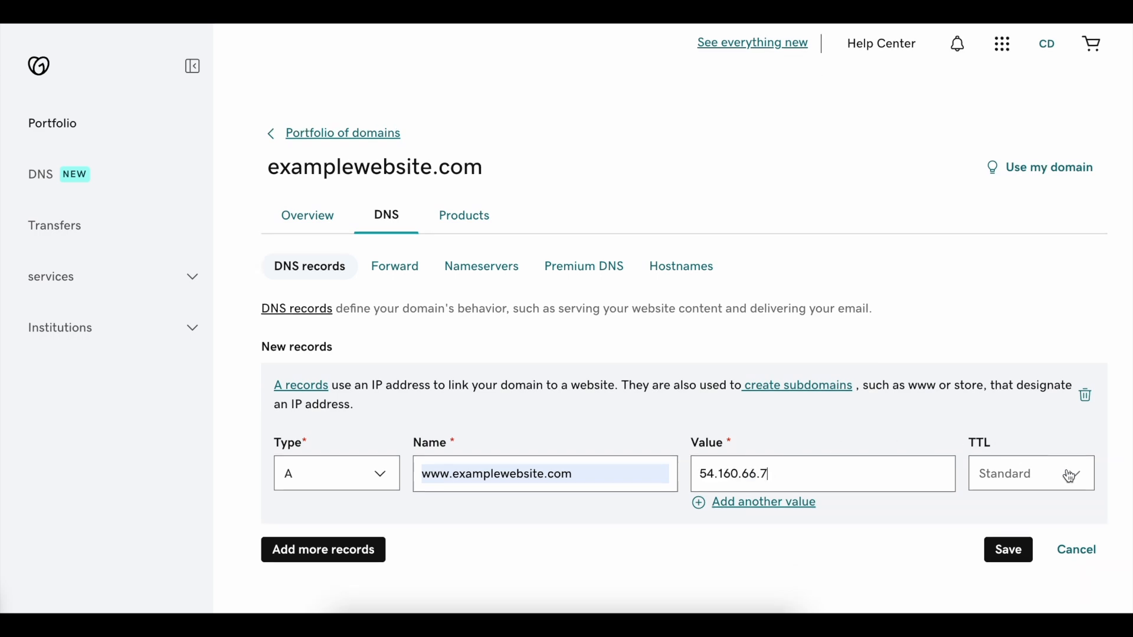
{"action": "left_click", "coordinate": [1030, 473]}
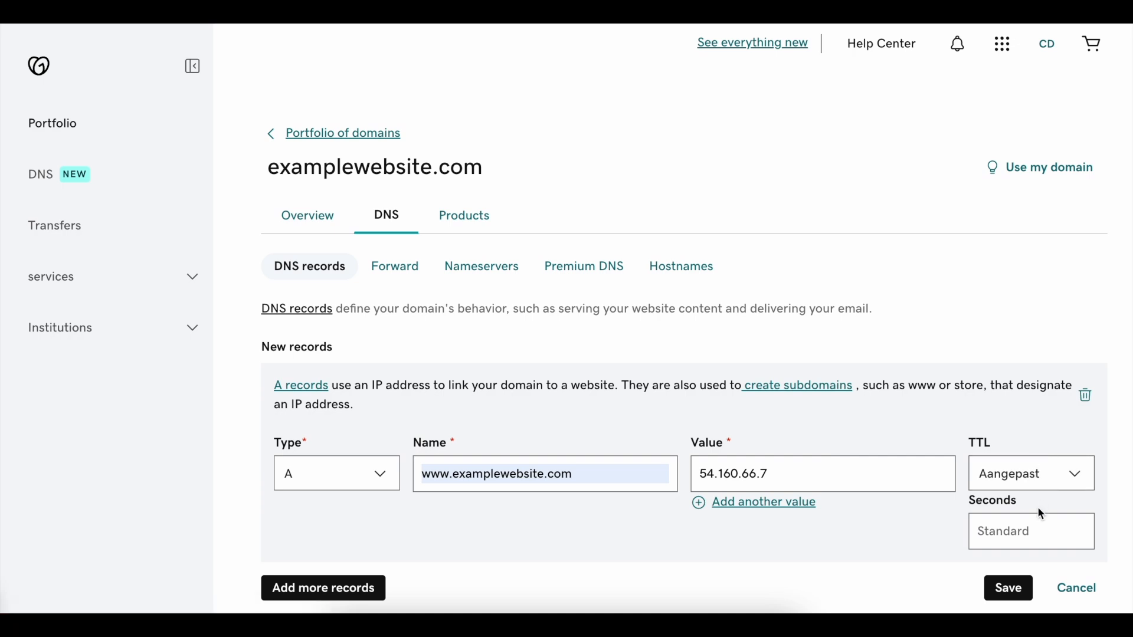
{"action": "type", "text": "600"}
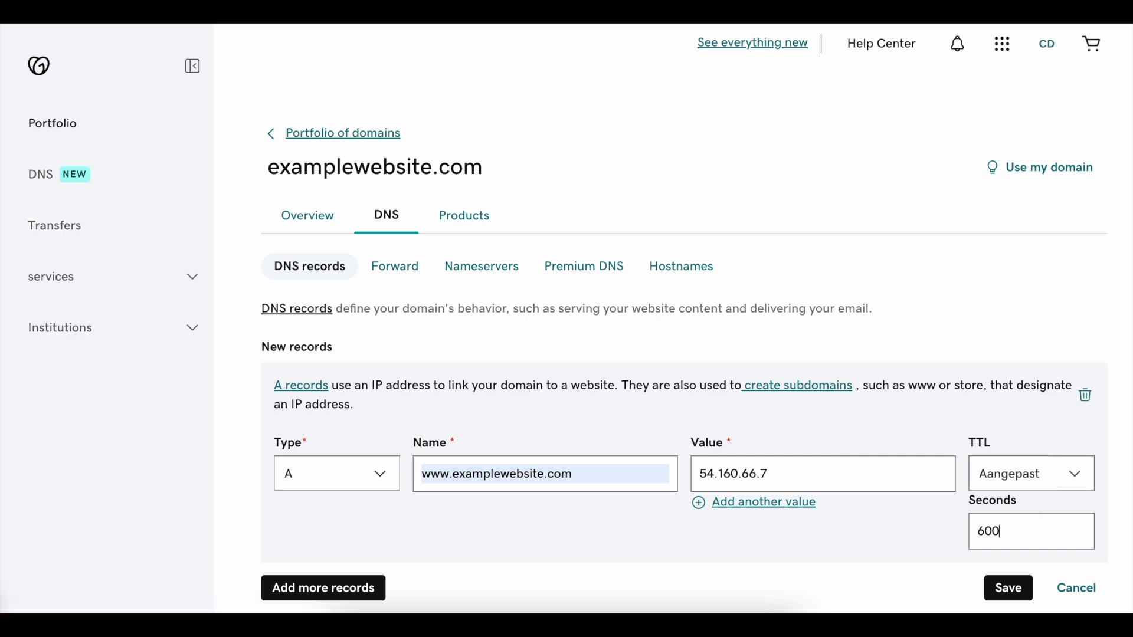
{"action": "left_click", "coordinate": [1007, 588]}
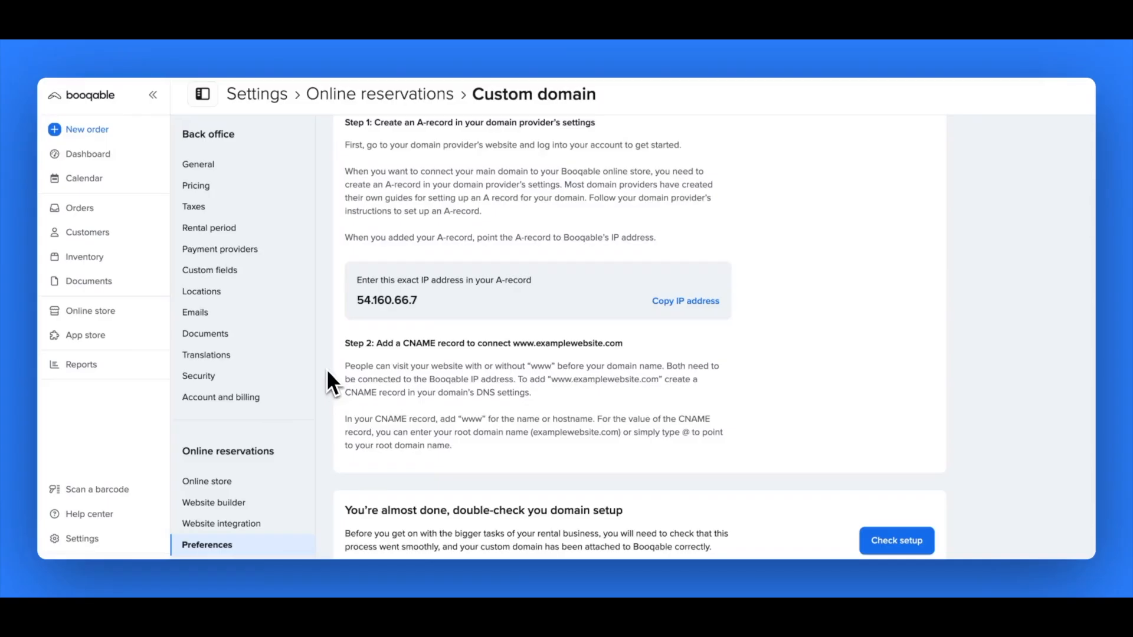
{"action": "mouse_move", "coordinate": [466, 370]}
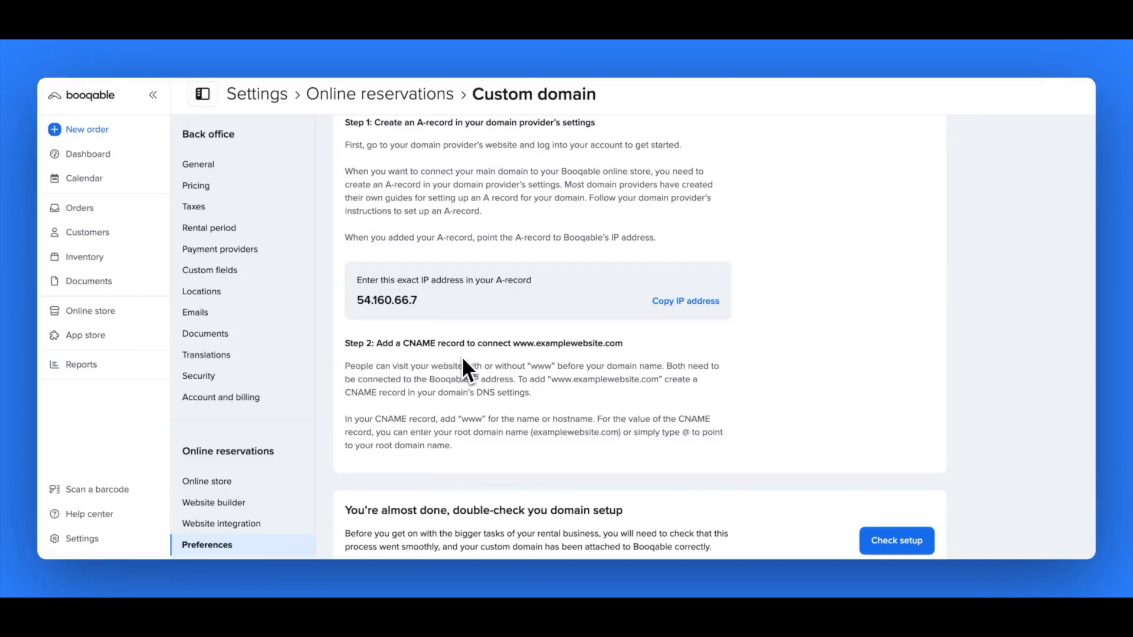
{"action": "mouse_move", "coordinate": [634, 362]}
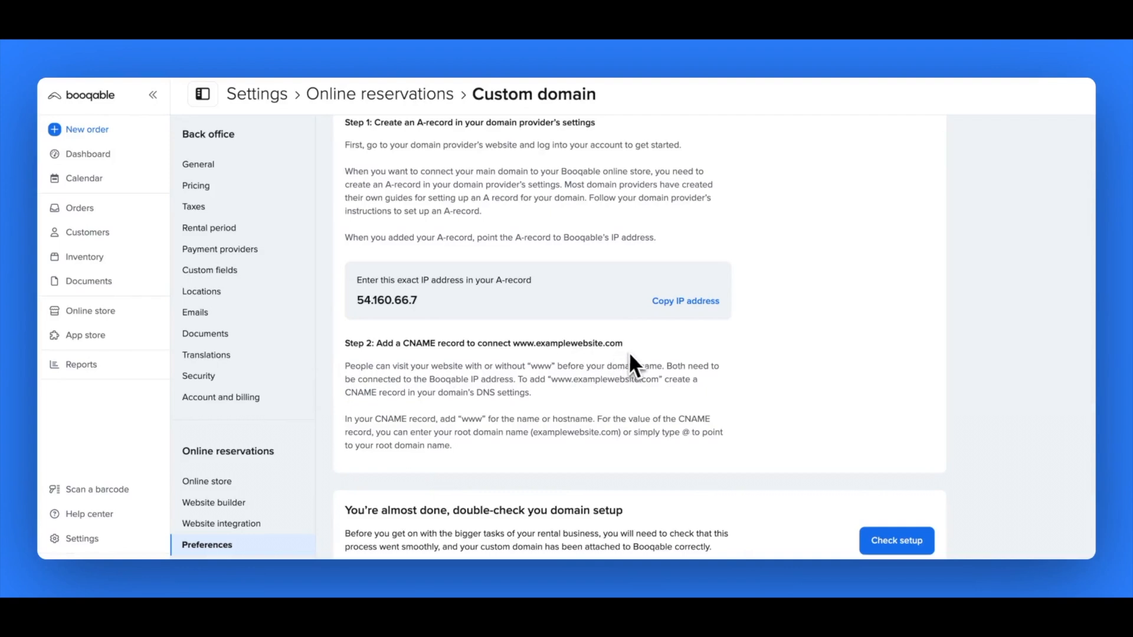
{"action": "mouse_move", "coordinate": [639, 363]}
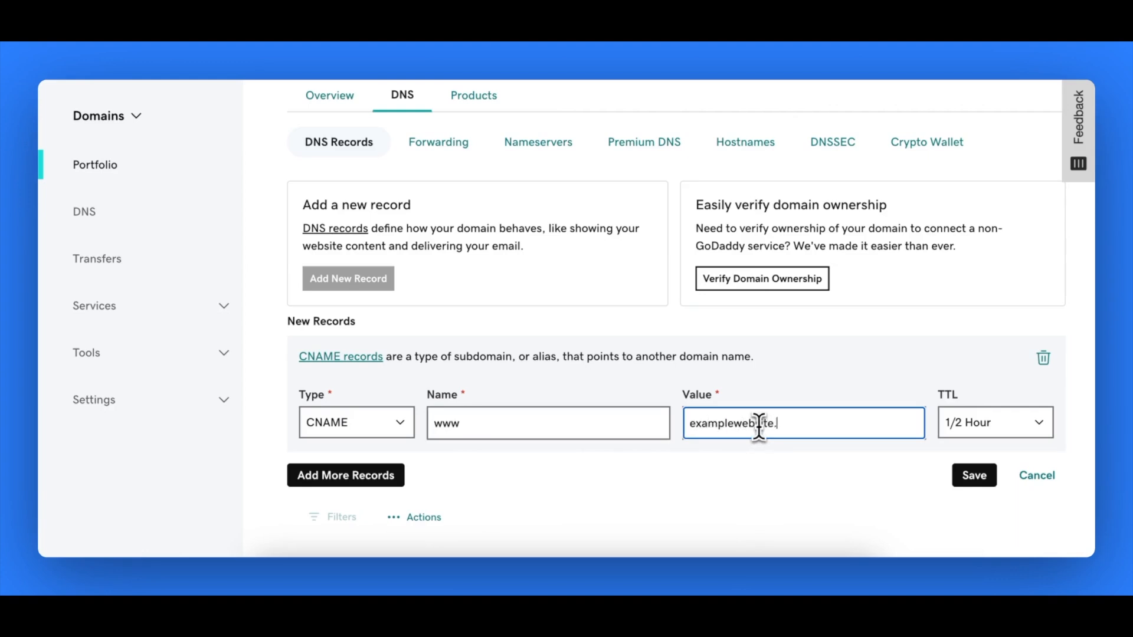
Save the GoDaddy CNAME record www pointing to examplewebsite.com
{"action": "left_click", "coordinate": [973, 475]}
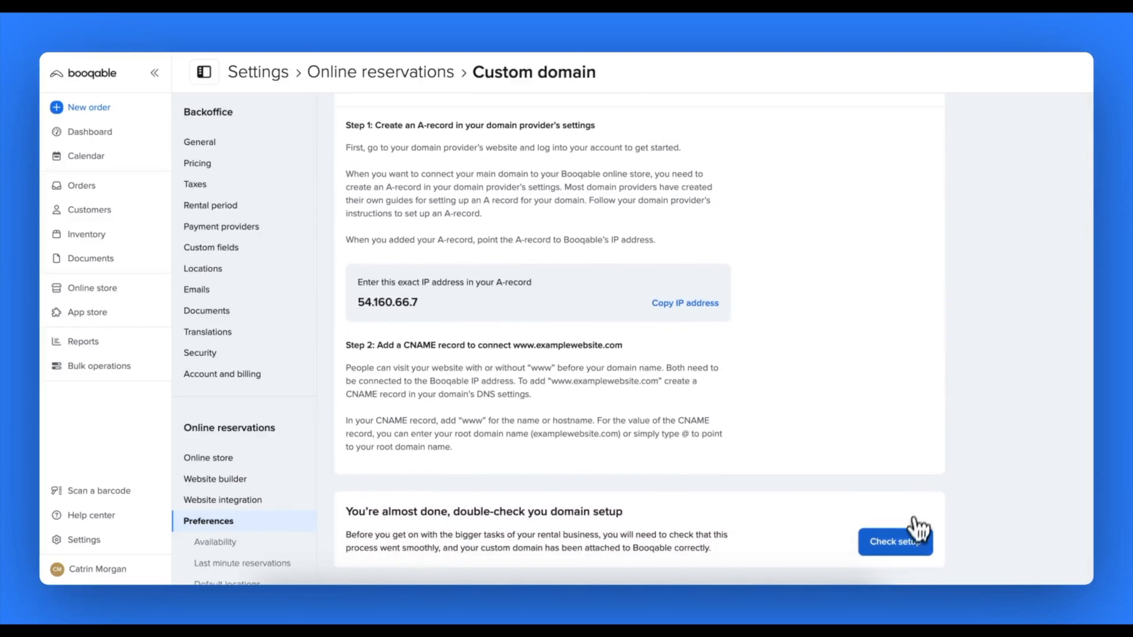
Run Check setup, review CNAME verified and A record pending, then close the results
{"action": "left_click", "coordinate": [894, 541]}
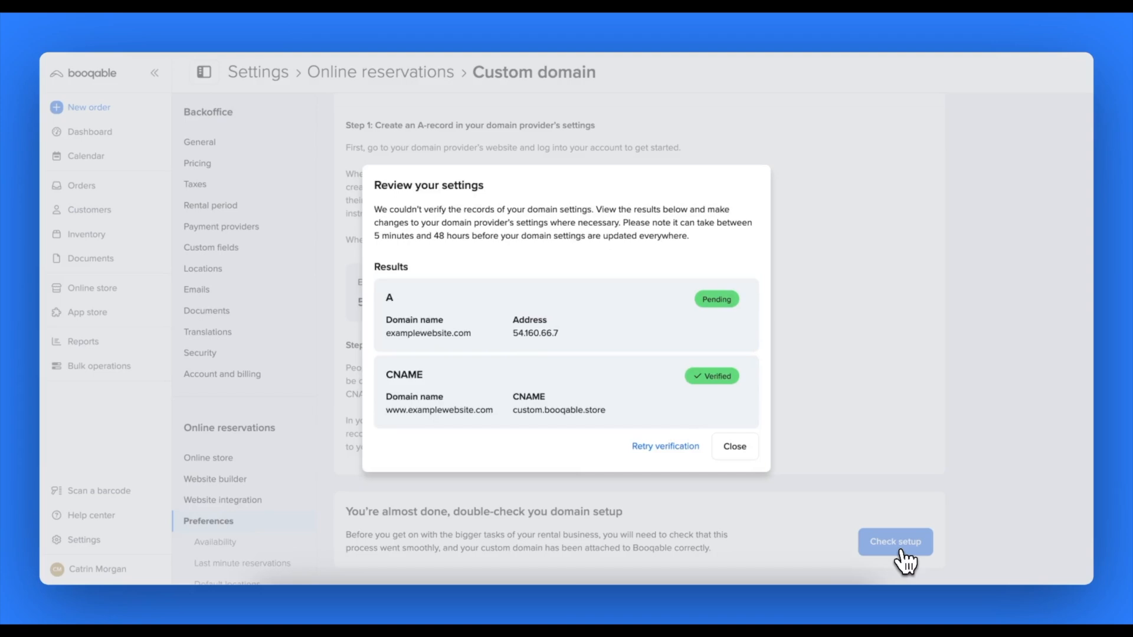
{"action": "mouse_move", "coordinate": [759, 376]}
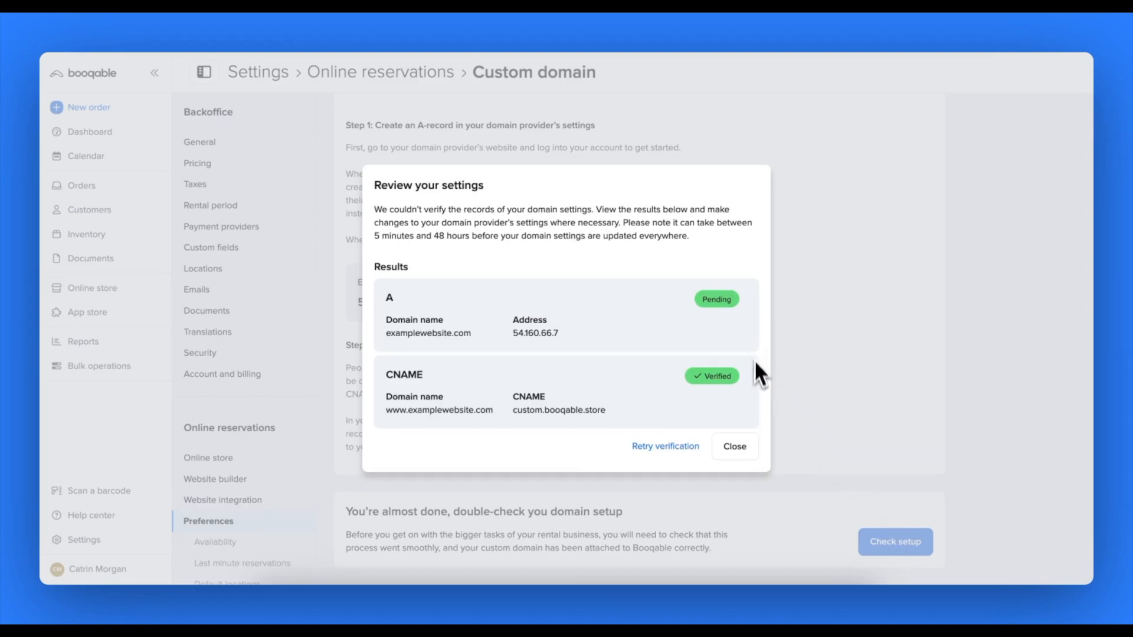
{"action": "left_click", "coordinate": [733, 446]}
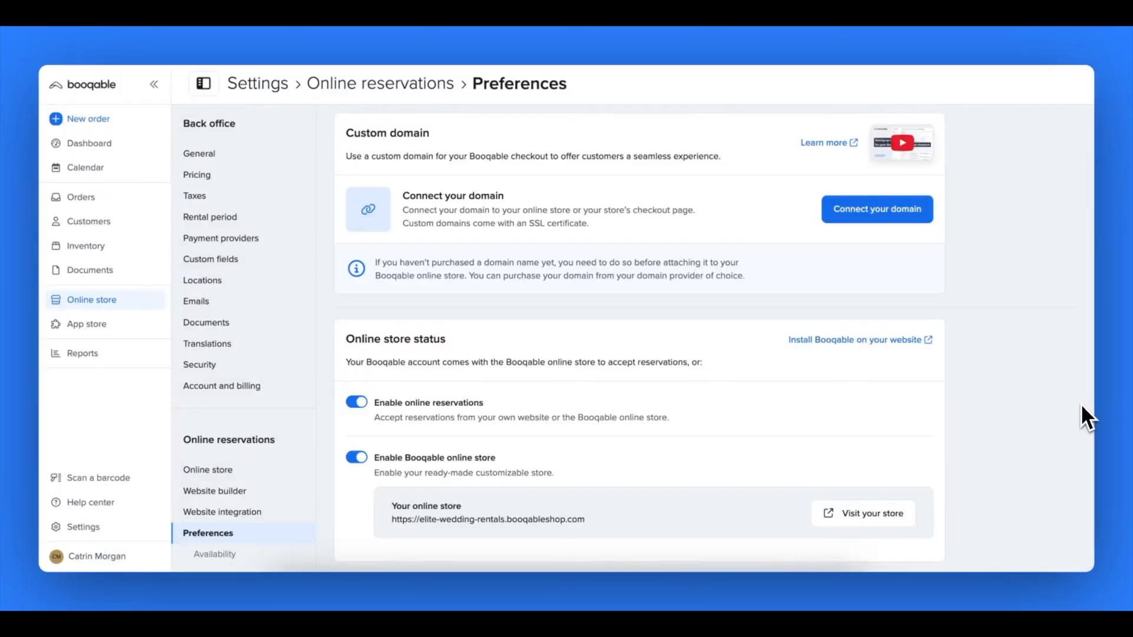
{"action": "mouse_move", "coordinate": [303, 554]}
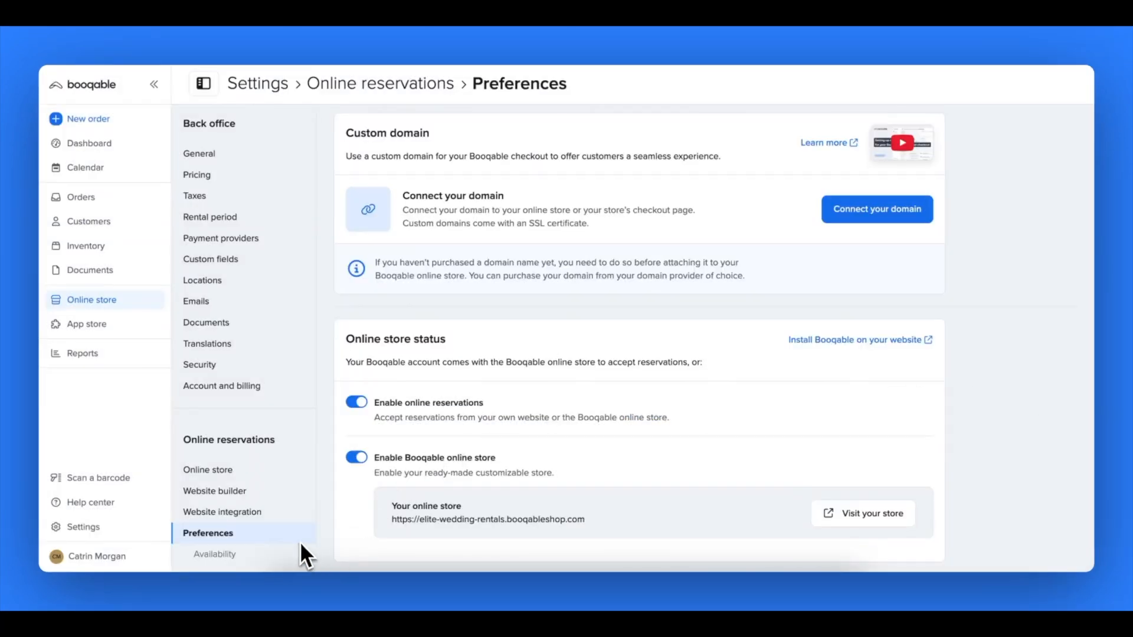
{"action": "mouse_move", "coordinate": [303, 539]}
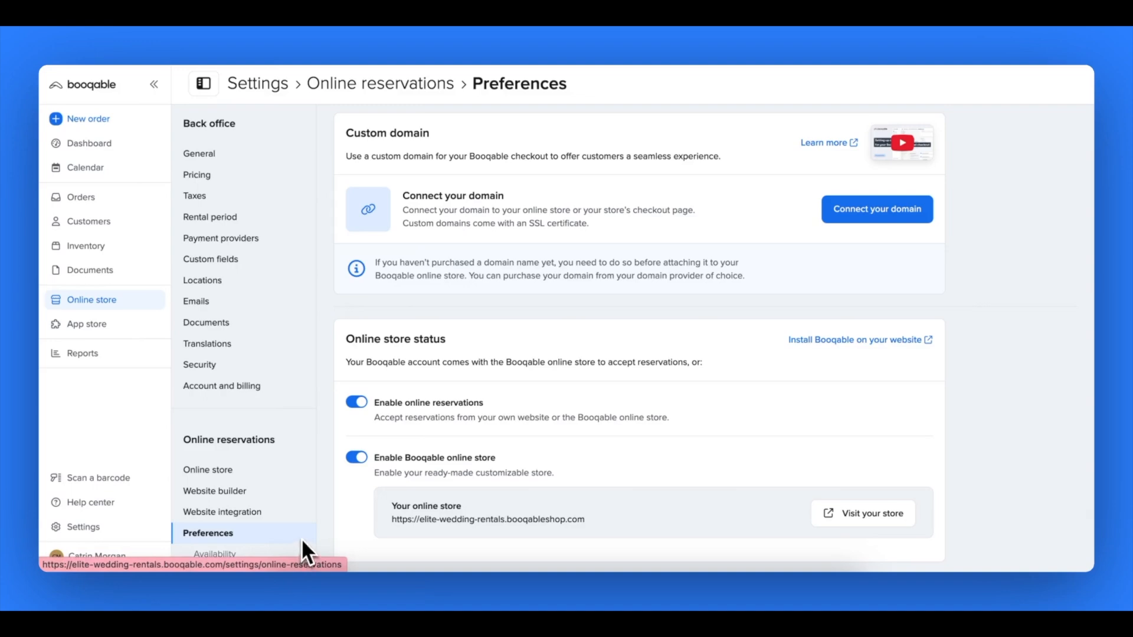
Connect rentals.examplewebsite.com as a subdomain and copy the CNAME target custom.booqabledomain.com
{"action": "left_click", "coordinate": [877, 208]}
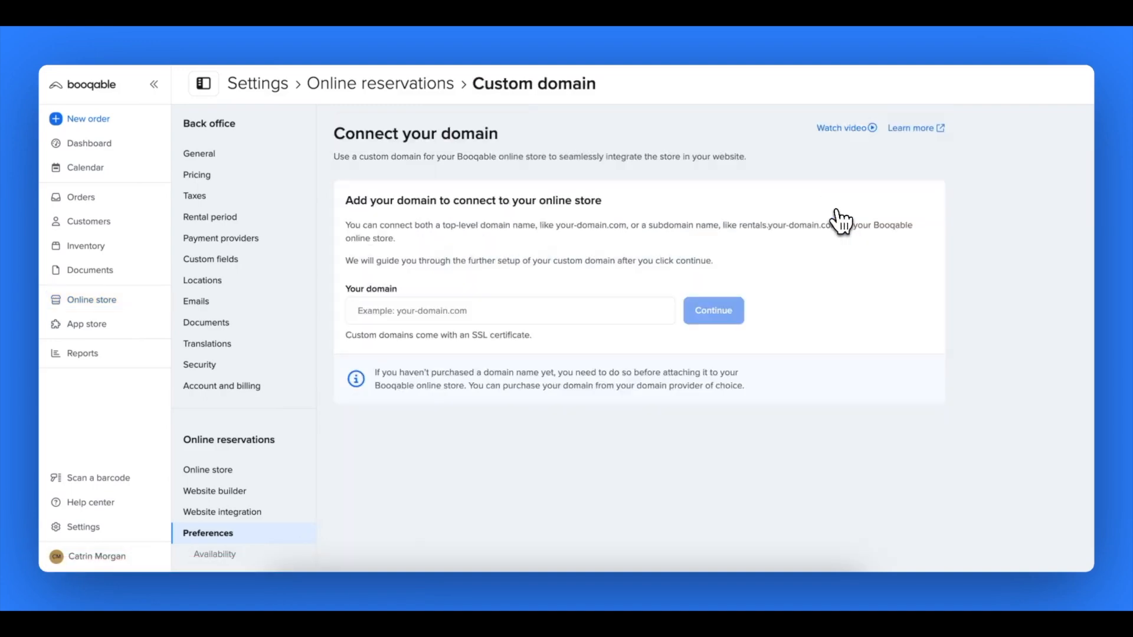
{"action": "left_click", "coordinate": [509, 311]}
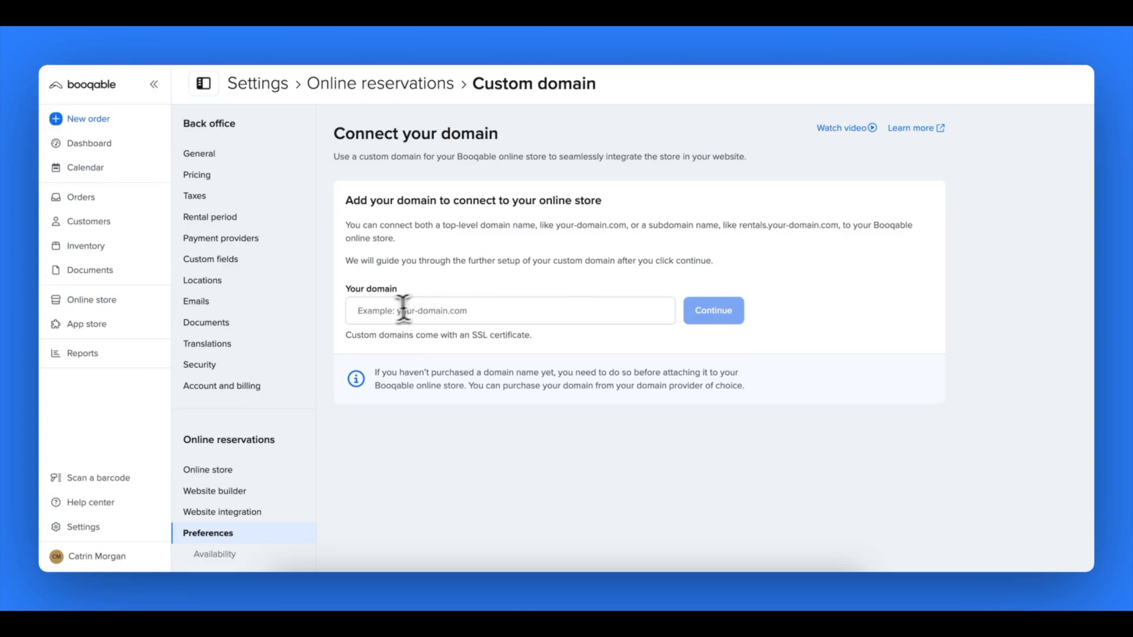
{"action": "type", "text": "rentals.examplewebsite.com"}
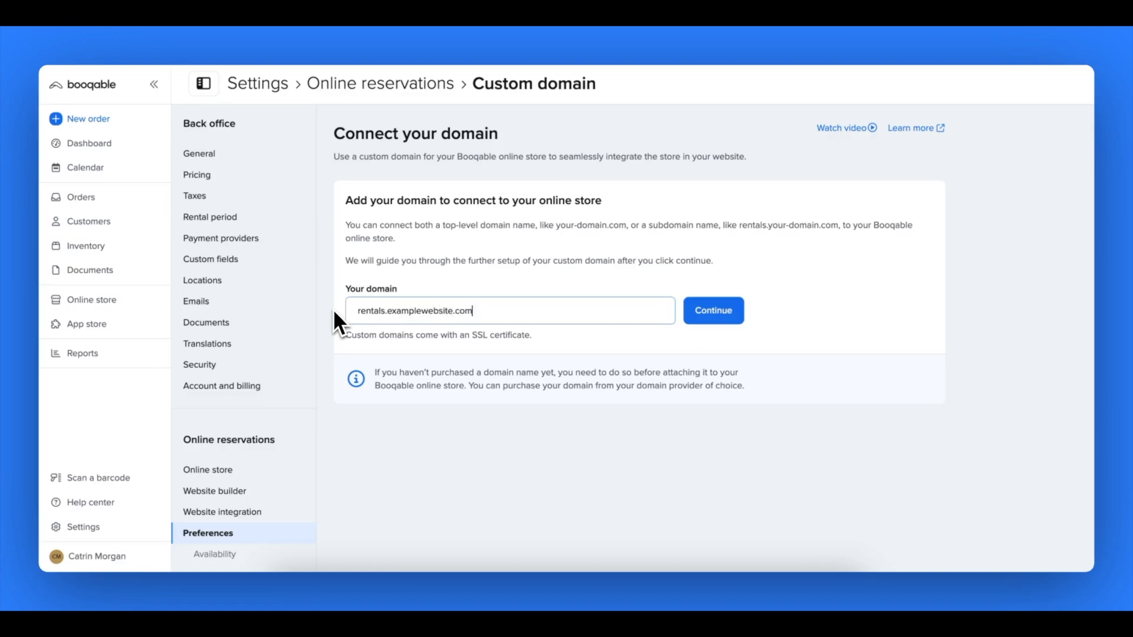
{"action": "left_click", "coordinate": [712, 310]}
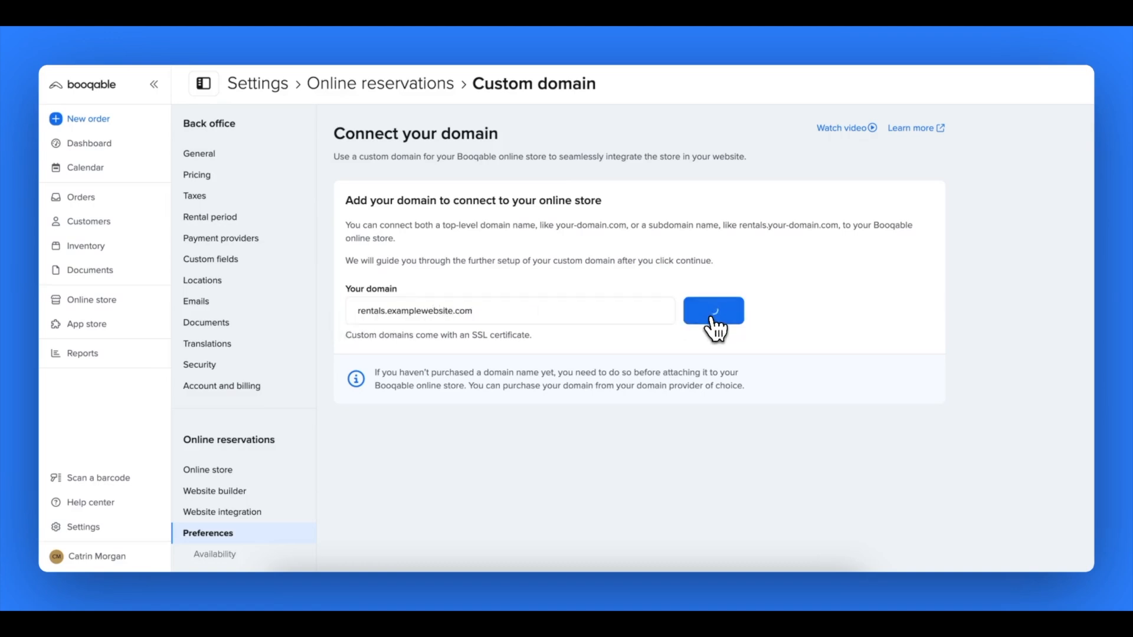
{"action": "left_click", "coordinate": [714, 310]}
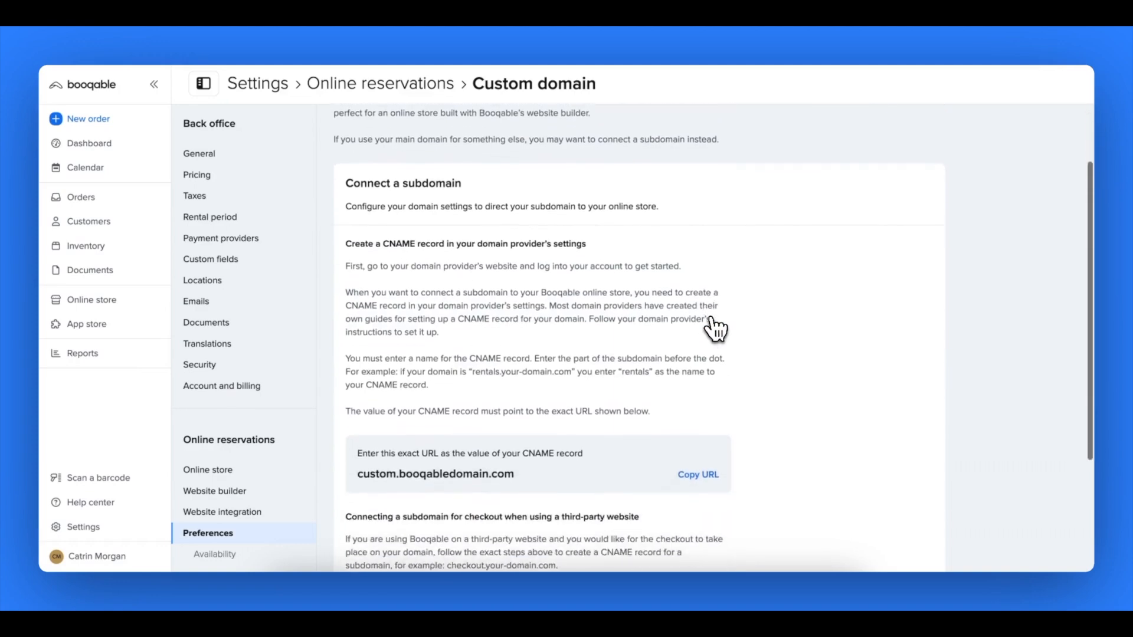
{"action": "scroll", "scroll_direction": "down", "scroll_amount": 3}
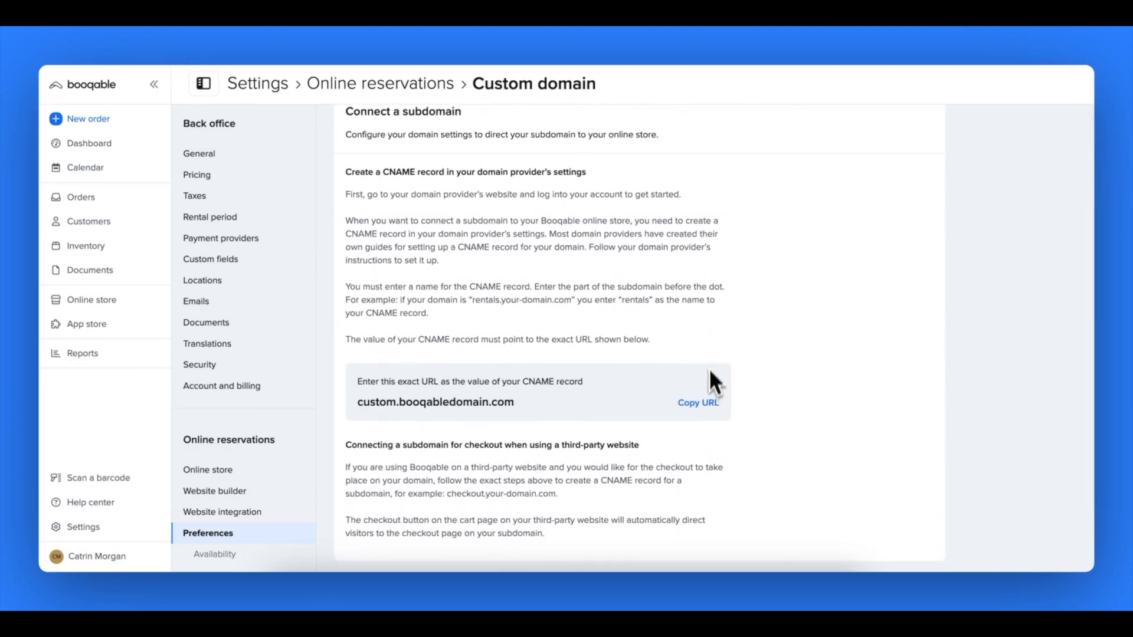
{"action": "left_click", "coordinate": [698, 402]}
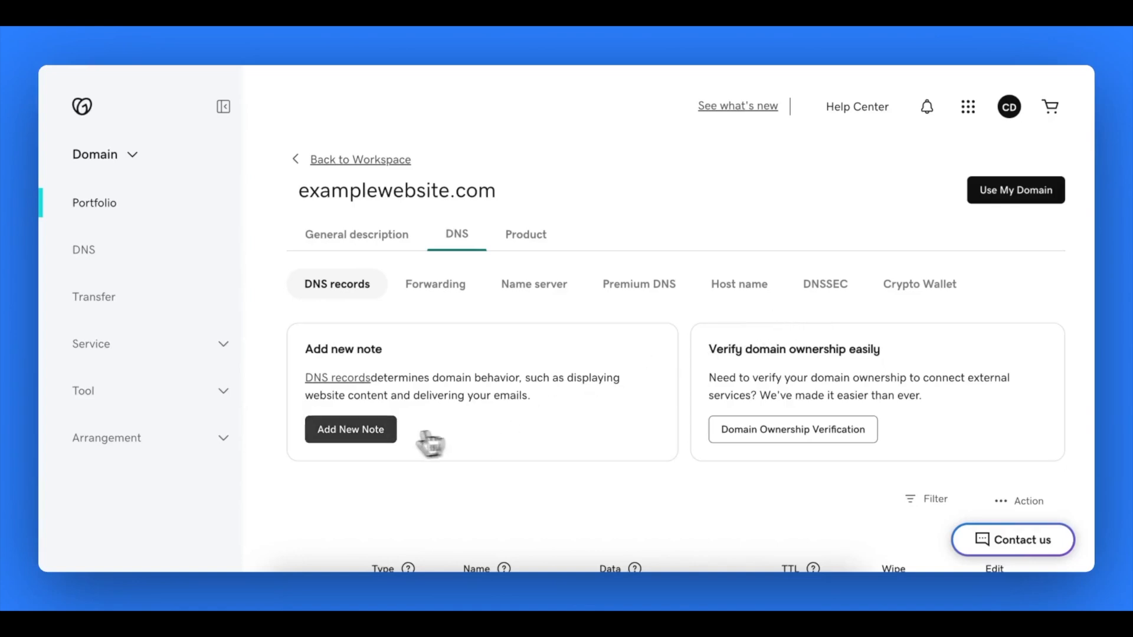
Add a new DNS record in GoDaddy with type CNAME
{"action": "left_click", "coordinate": [350, 429]}
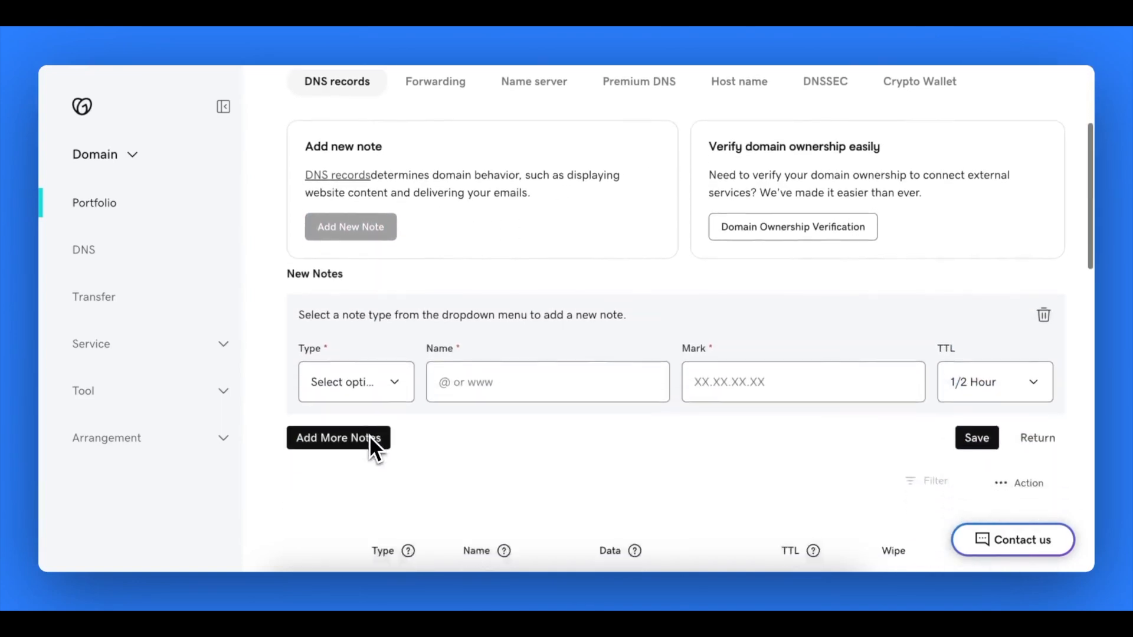
{"action": "left_click", "coordinate": [355, 382]}
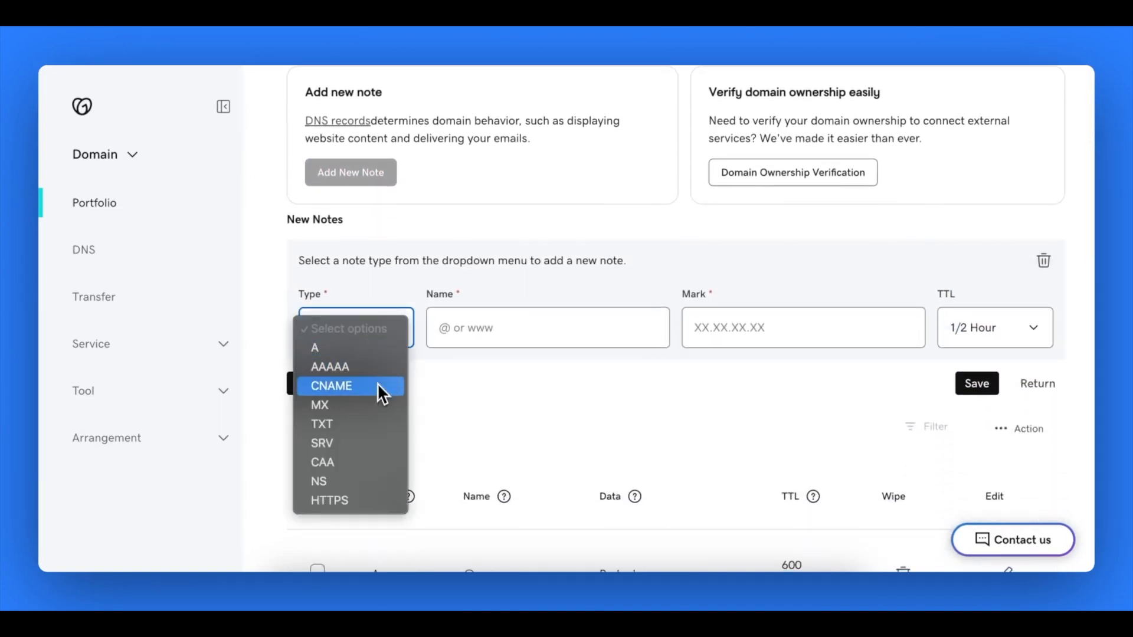
{"action": "left_click", "coordinate": [331, 385]}
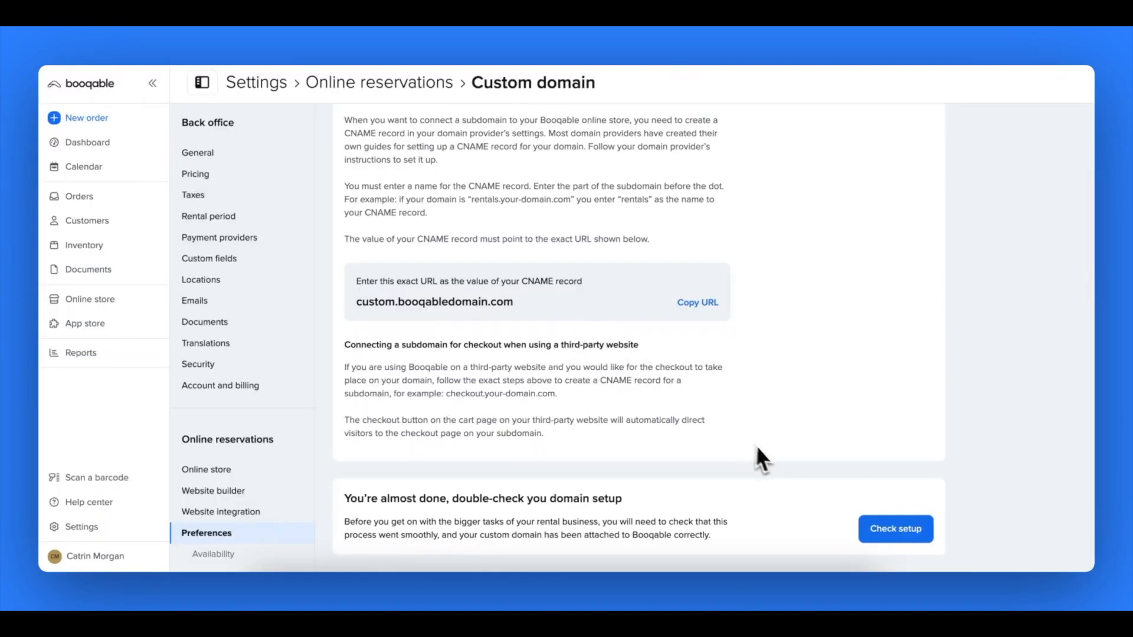
Start the setup check for rentals.examplewebsite.com's DNS records
{"action": "left_click", "coordinate": [895, 528]}
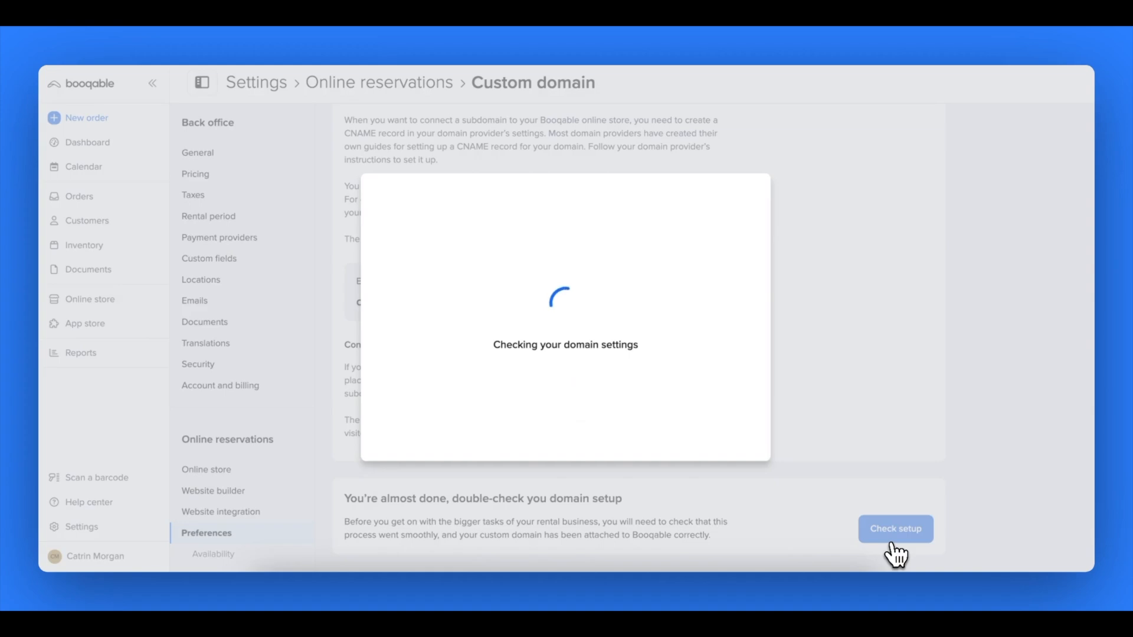